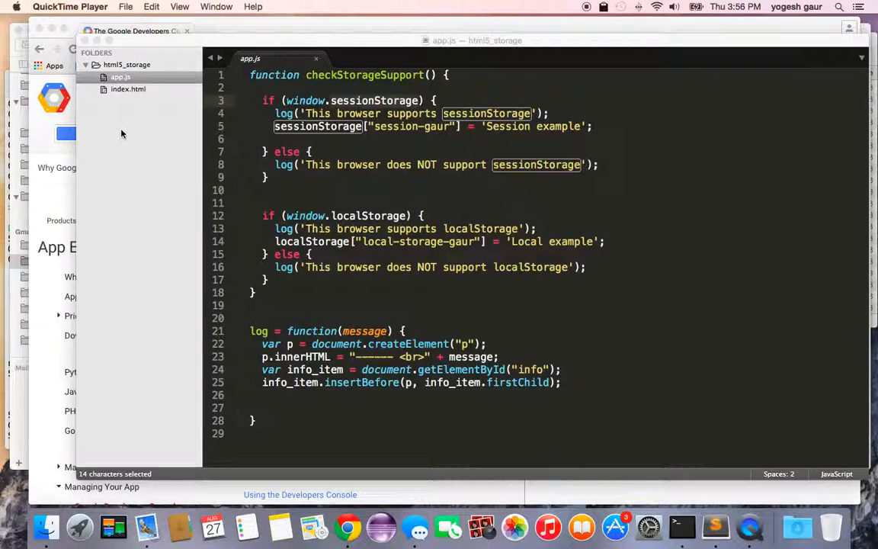
mouse_move(300, 137)
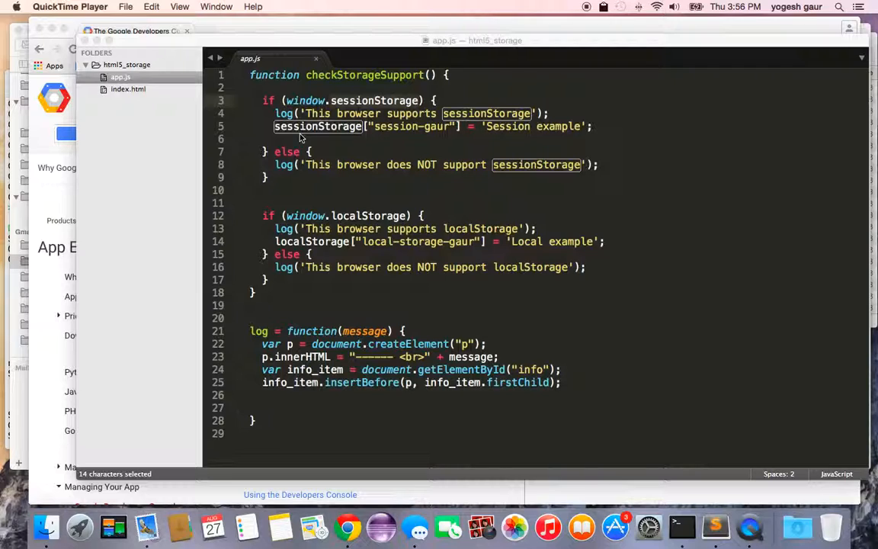
Show index.html with its checkStorageSupport button and app.js script include.
click(128, 88)
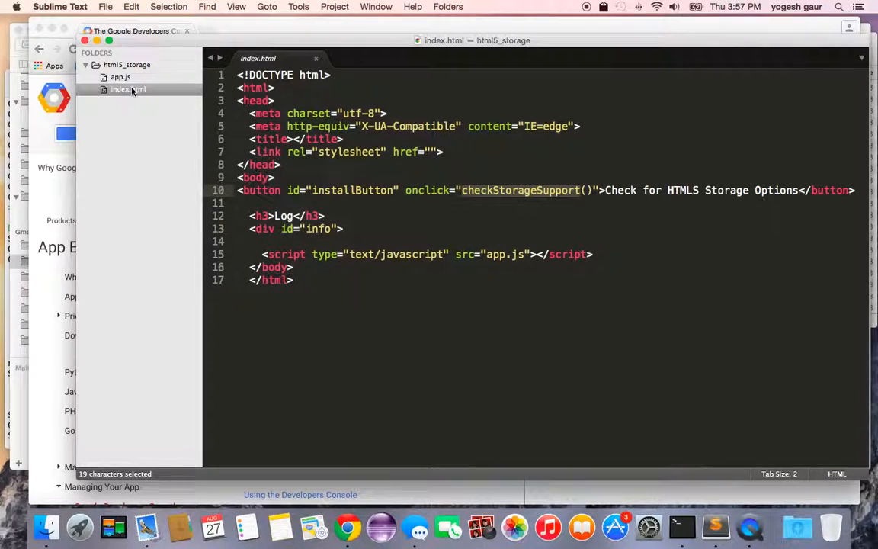
Return to app.js with its sessionStorage and localStorage support checks.
click(119, 76)
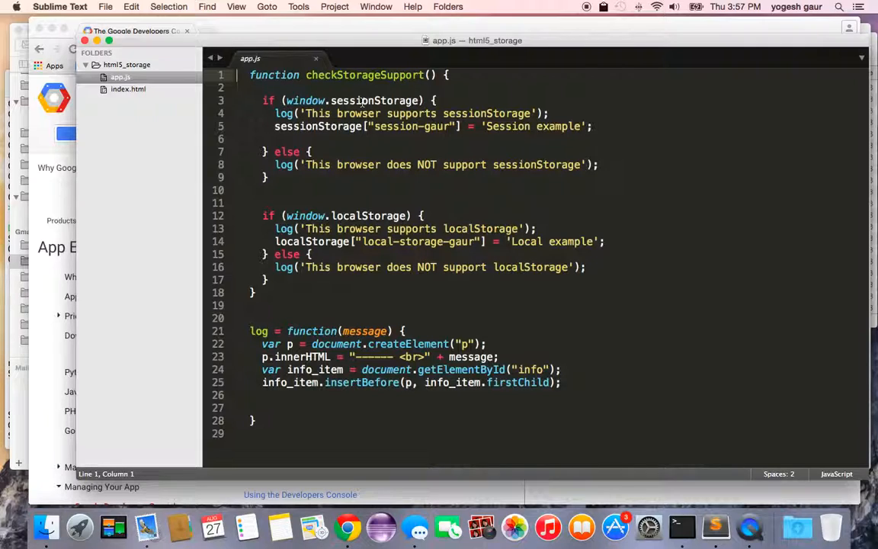
Highlight the sessionStorage assignment in app.js for review, then go back to index.html.
double_click(373, 100)
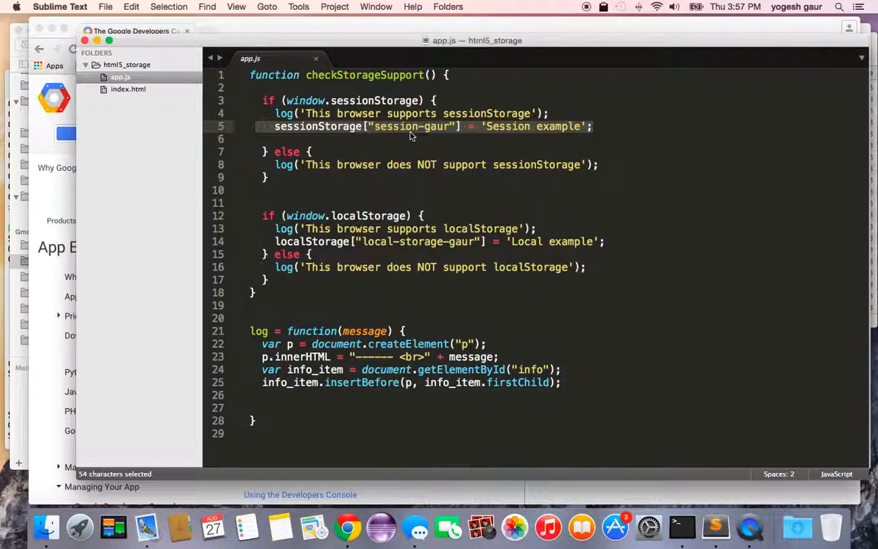
mouse_move(532, 131)
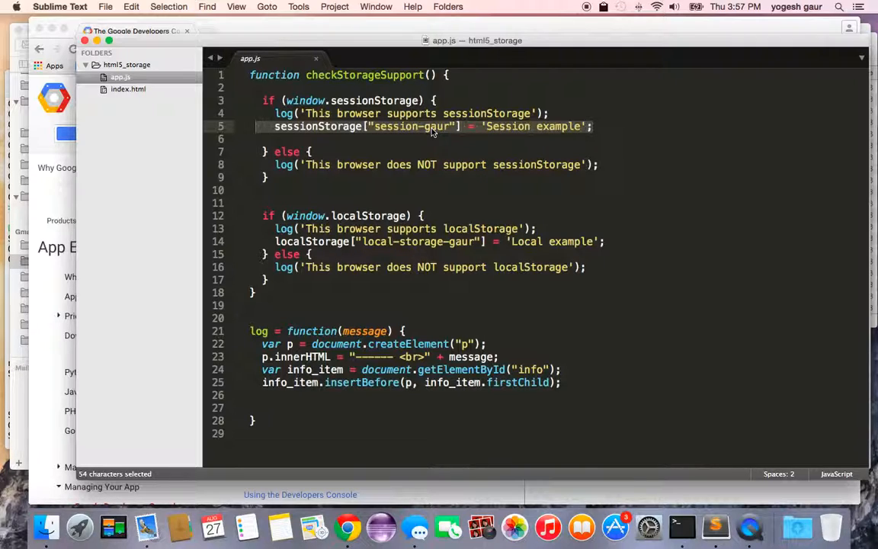
mouse_move(348, 183)
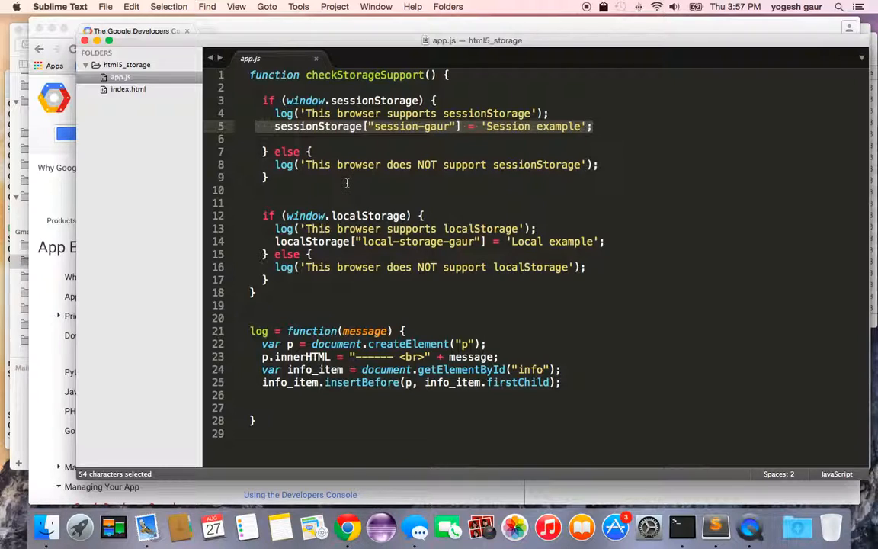
click(267, 176)
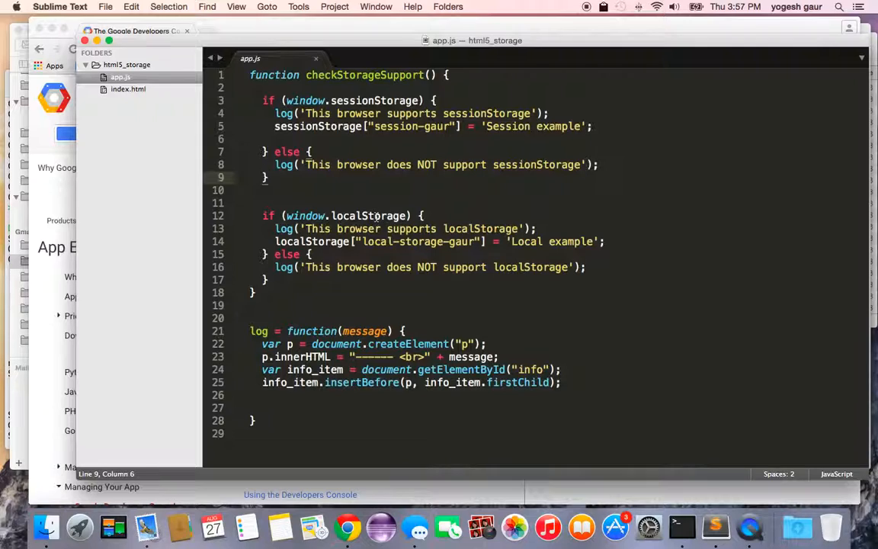
double_click(369, 216)
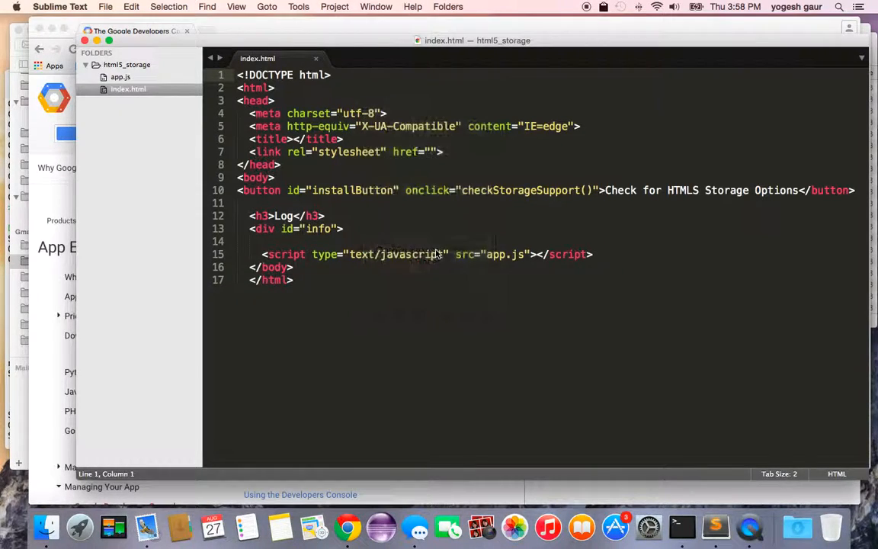
Bring up Chrome on the demo page and close the other, unrelated tab.
click(347, 527)
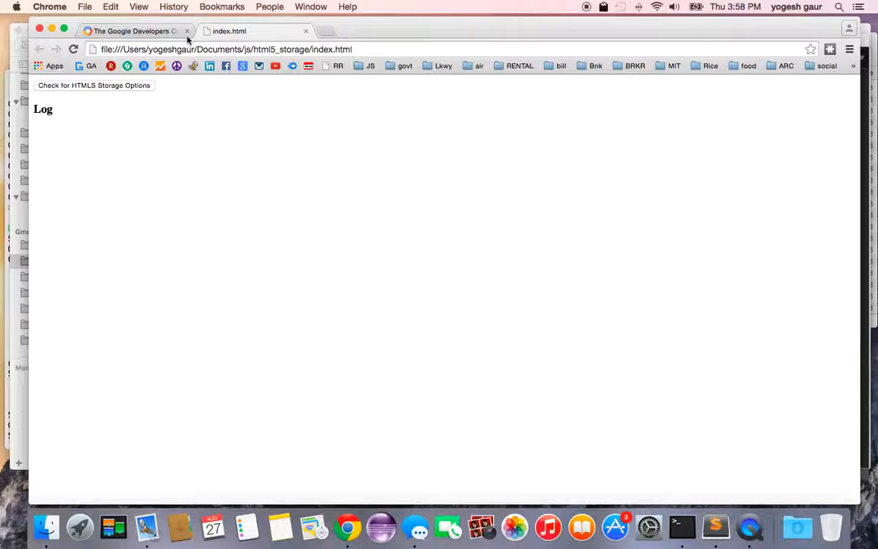
click(186, 30)
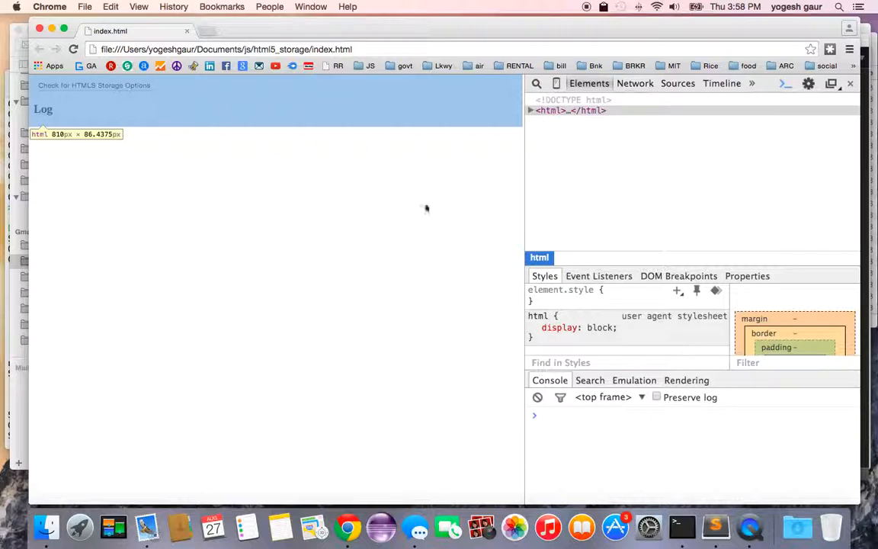
mouse_move(411, 135)
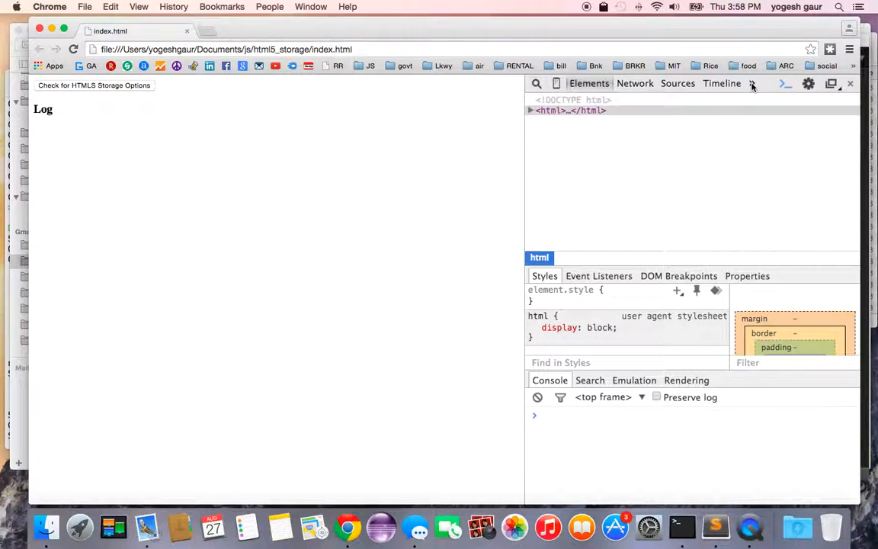
In Resources, clear the file:// localStorage entry and show the empty file:// sessionStorage.
click(750, 84)
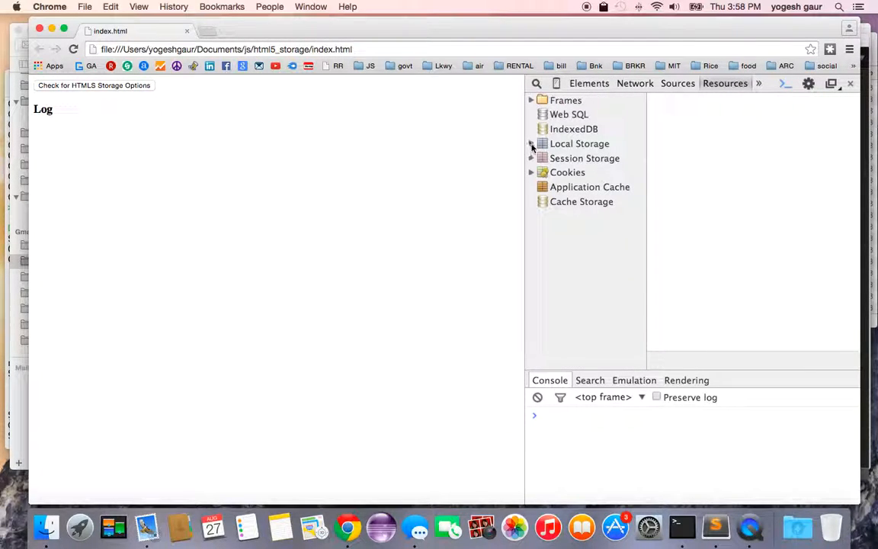
click(531, 143)
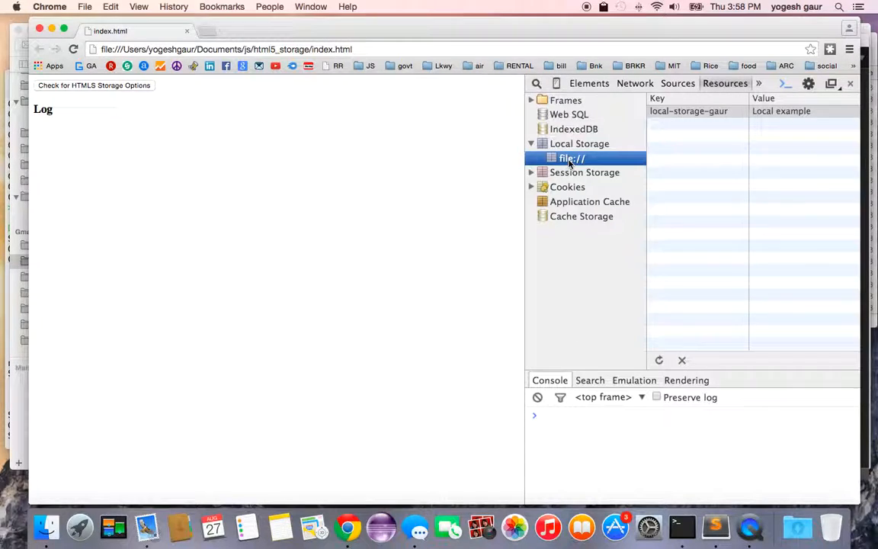
mouse_move(731, 280)
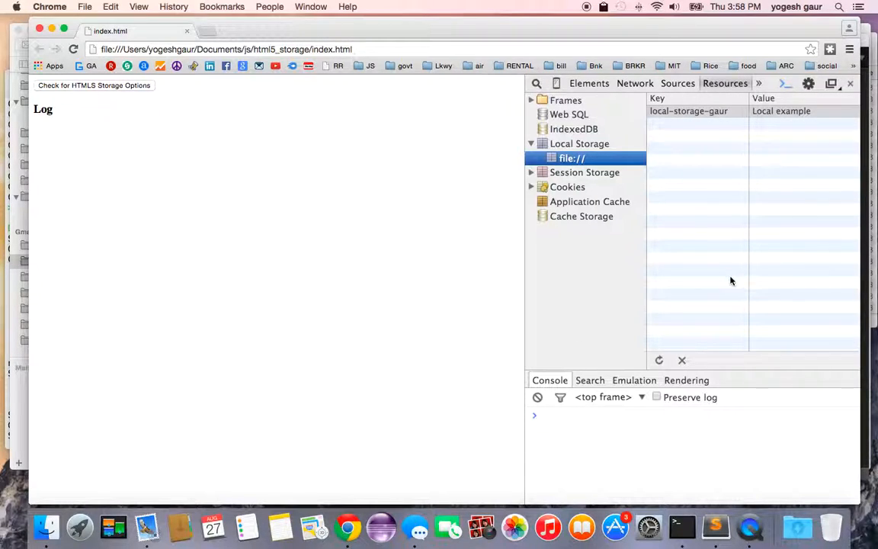
mouse_move(683, 360)
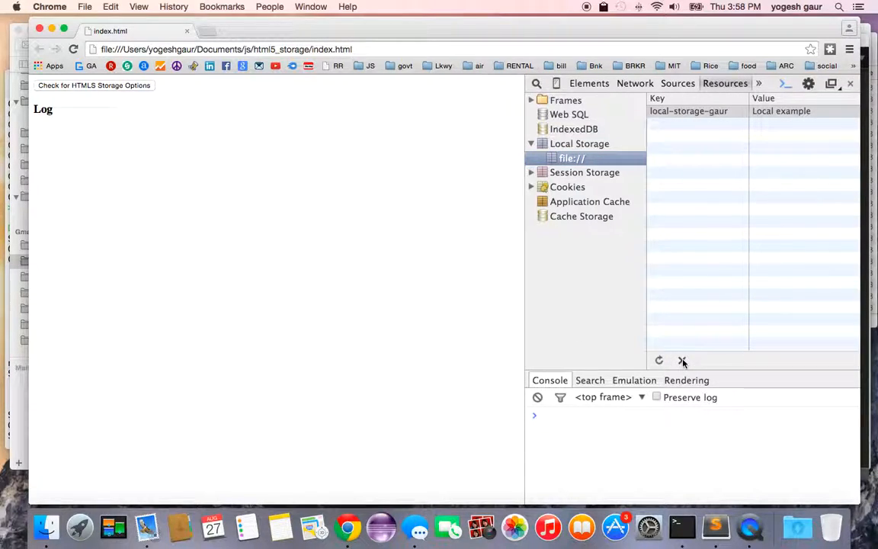
click(683, 360)
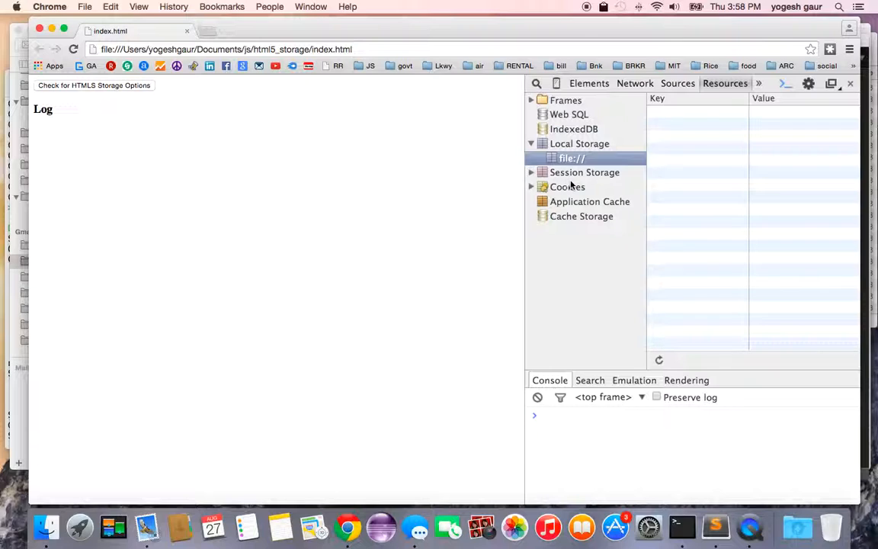
click(585, 172)
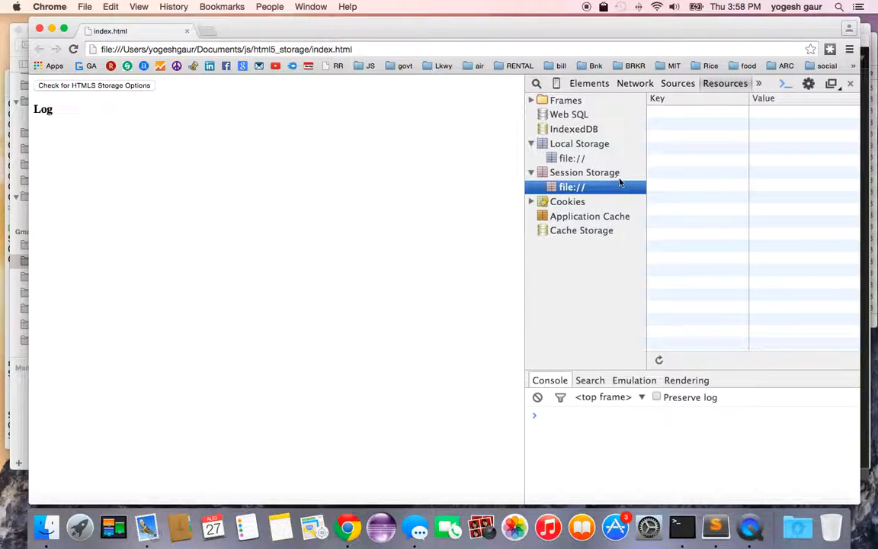
mouse_move(281, 180)
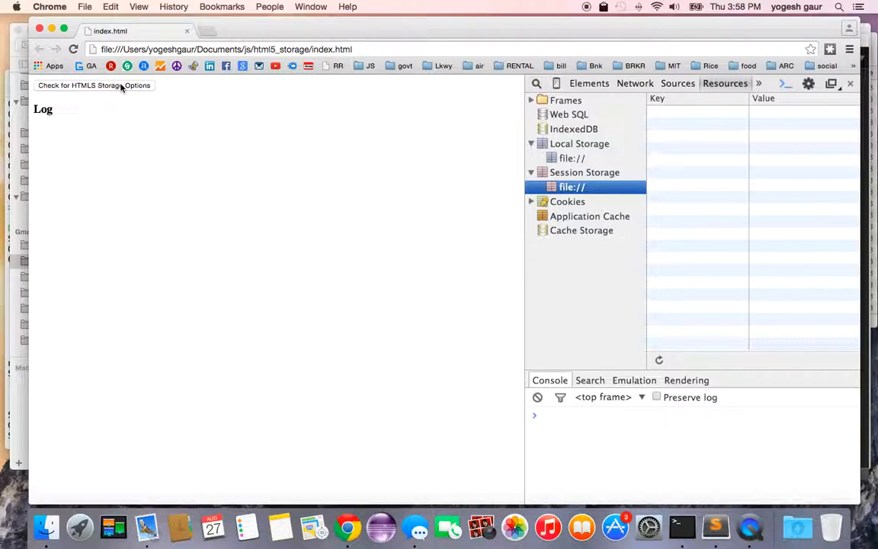
Run the storage support check and view the fresh sessionStorage and localStorage entries it saved.
click(95, 86)
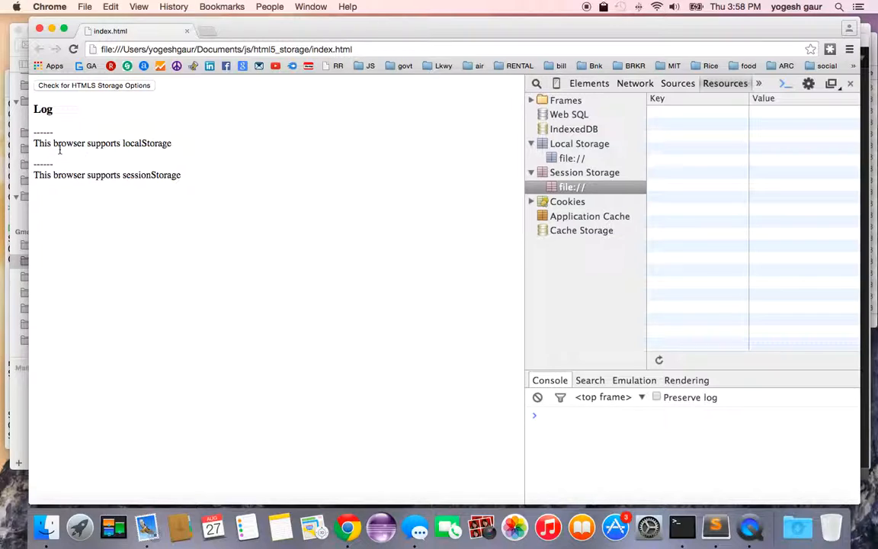
mouse_move(186, 152)
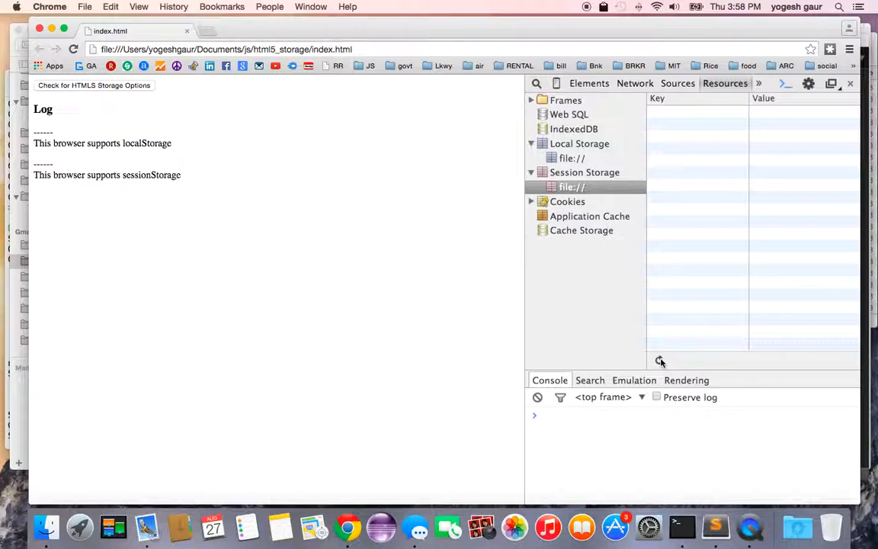
click(572, 186)
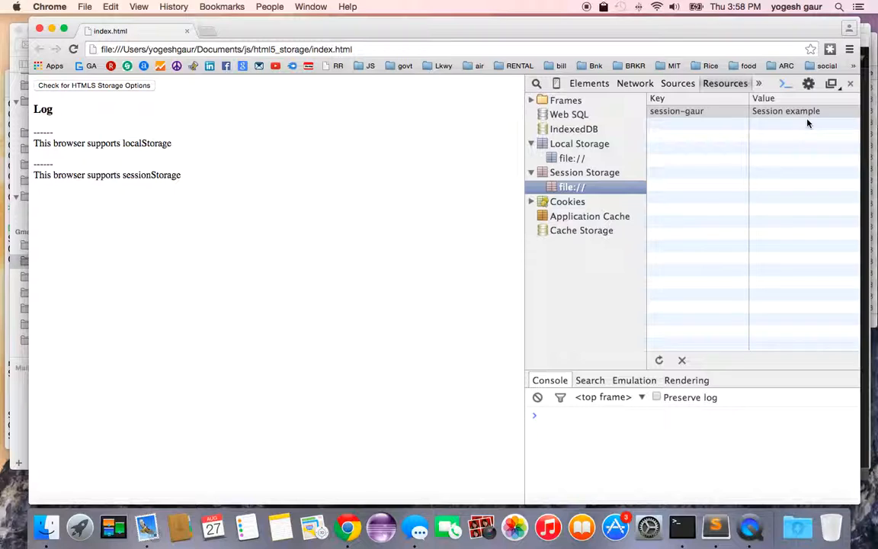
click(570, 157)
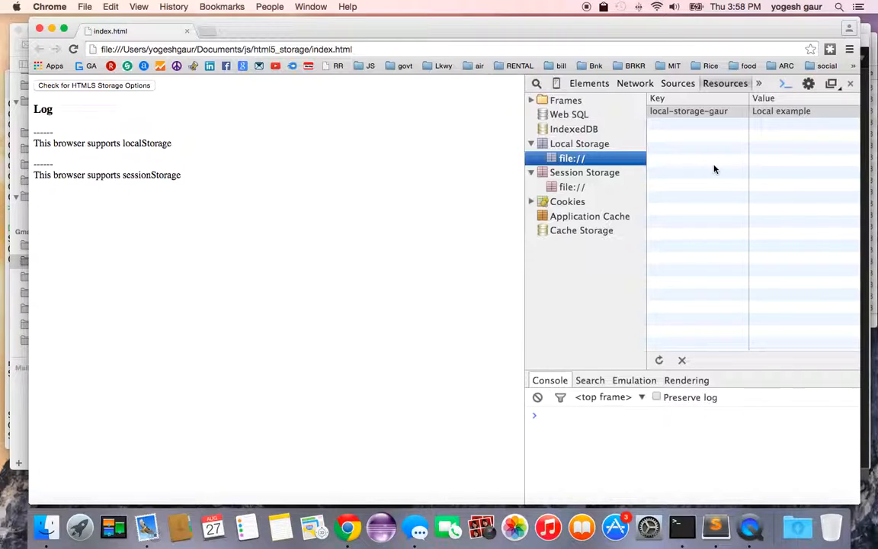
mouse_move(287, 91)
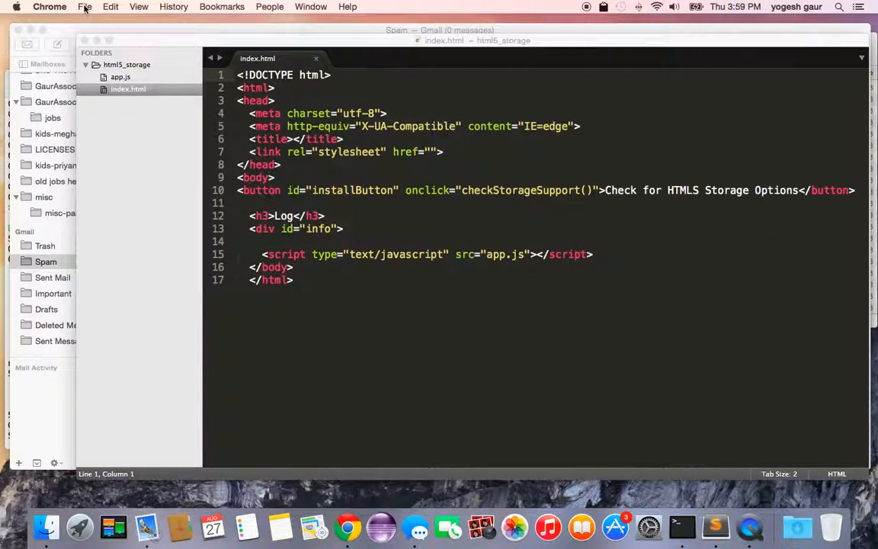
Create a new blank Chrome tab from the File menu.
click(85, 6)
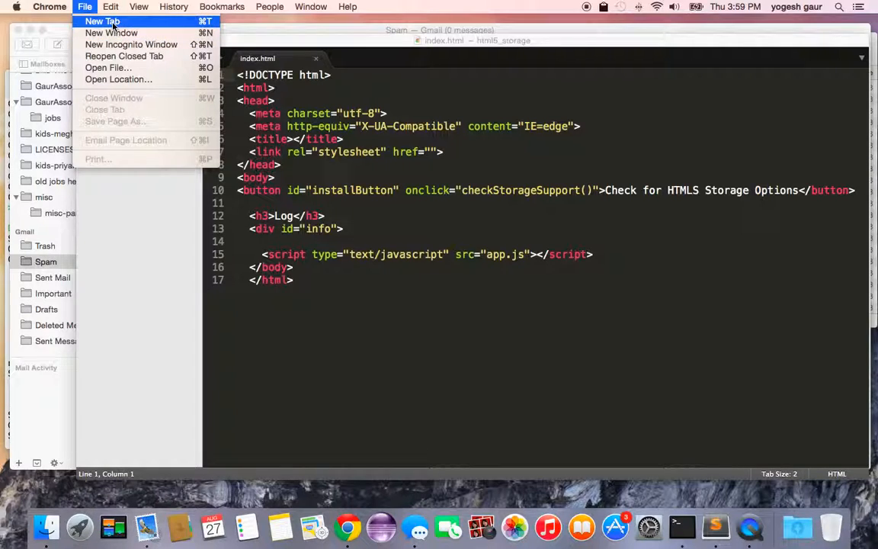
click(103, 21)
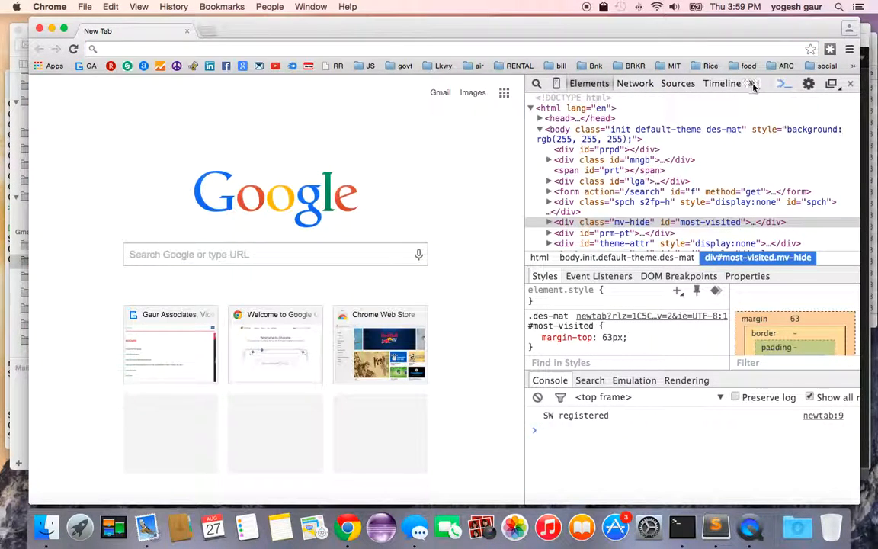
In Resources, list session and local storage for the Google and chrome-search origins.
click(725, 82)
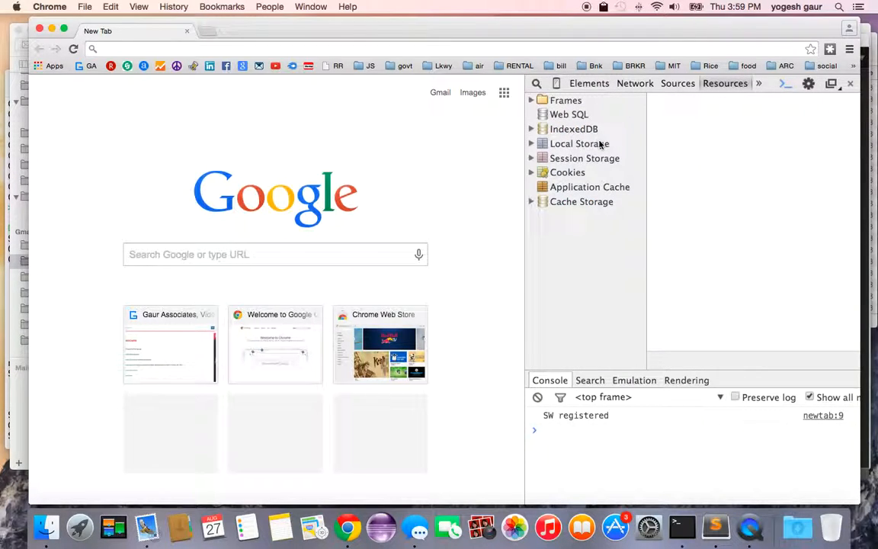
click(530, 157)
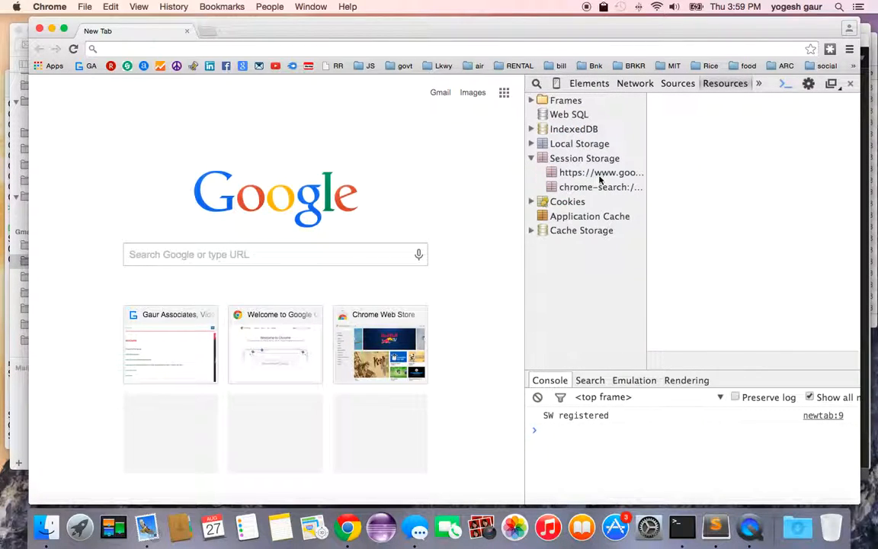
click(600, 172)
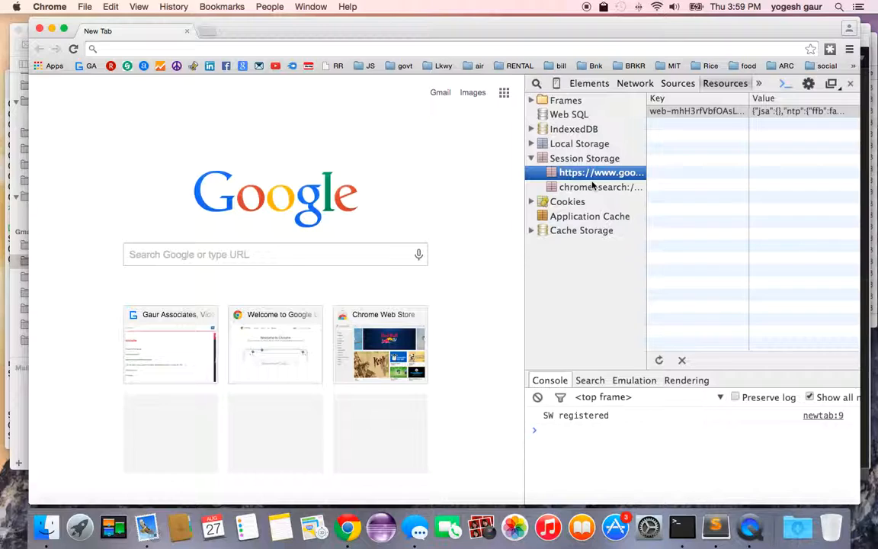
click(600, 186)
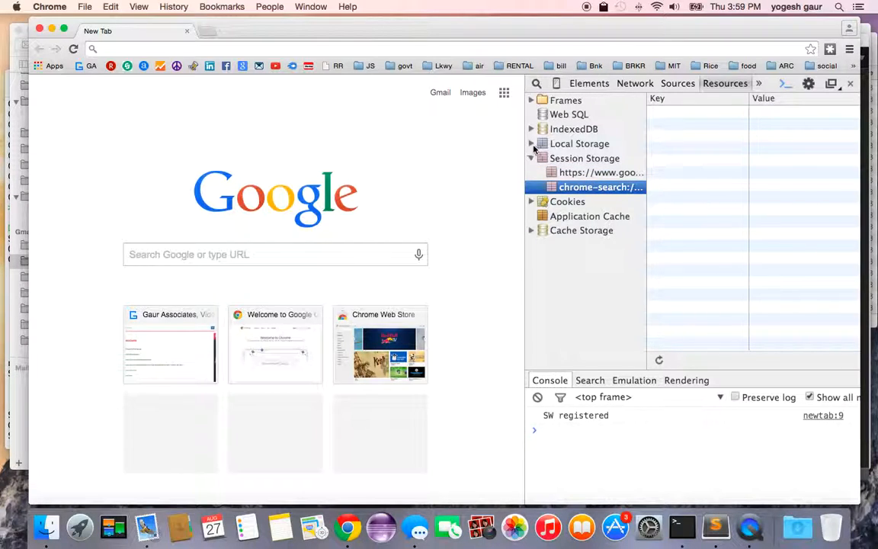
click(530, 144)
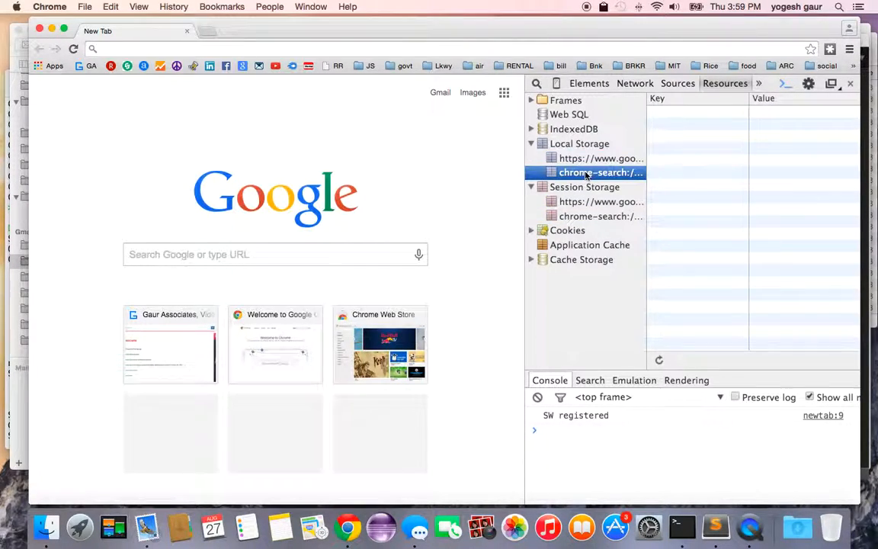
click(579, 143)
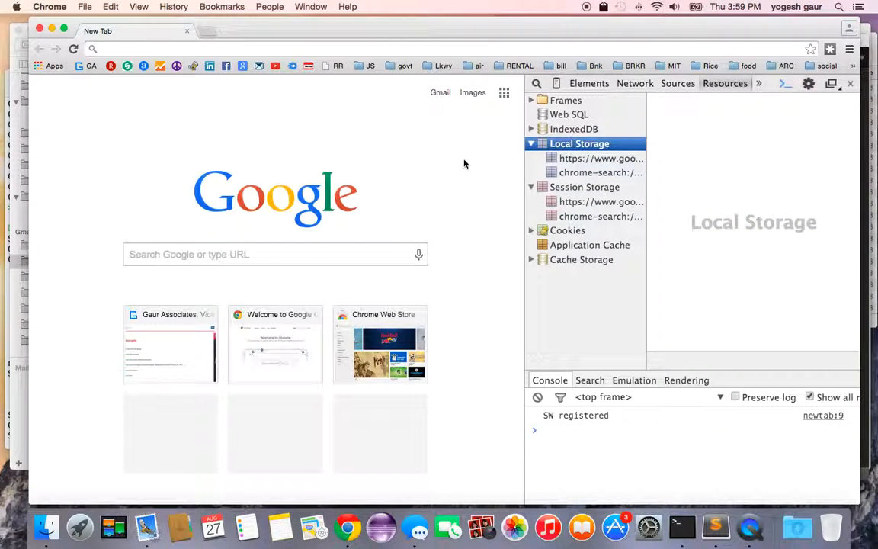
mouse_move(686, 167)
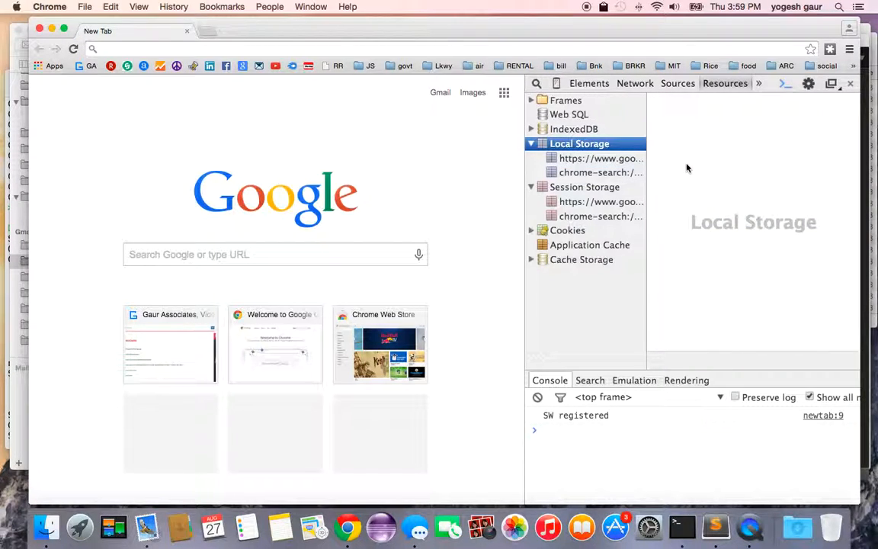
mouse_move(304, 140)
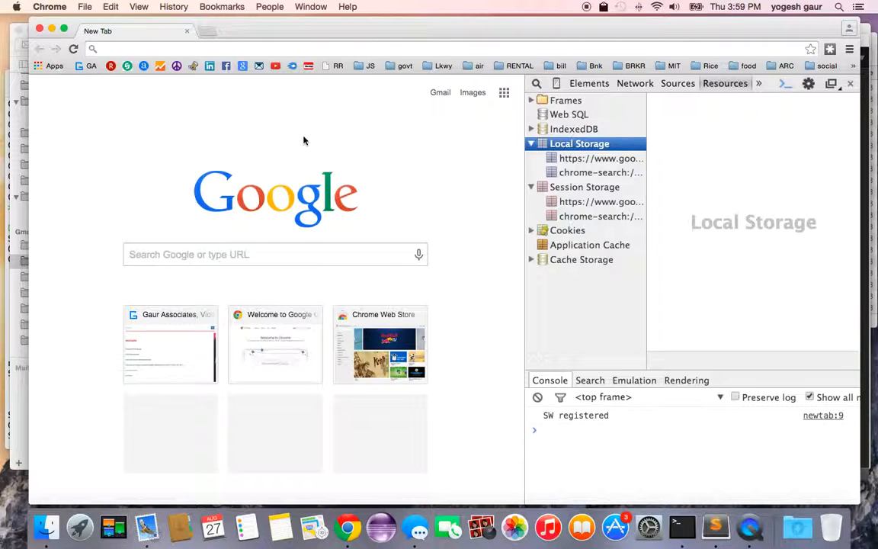
mouse_move(305, 139)
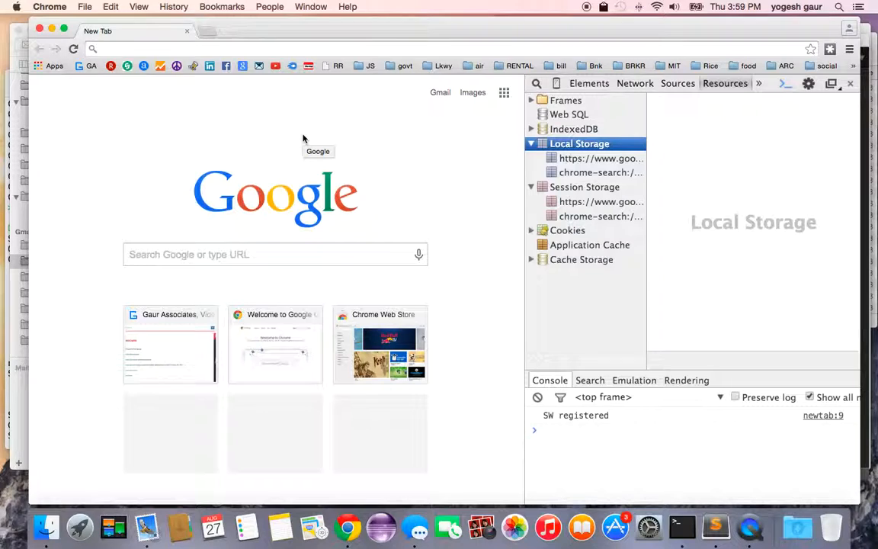
mouse_move(500, 150)
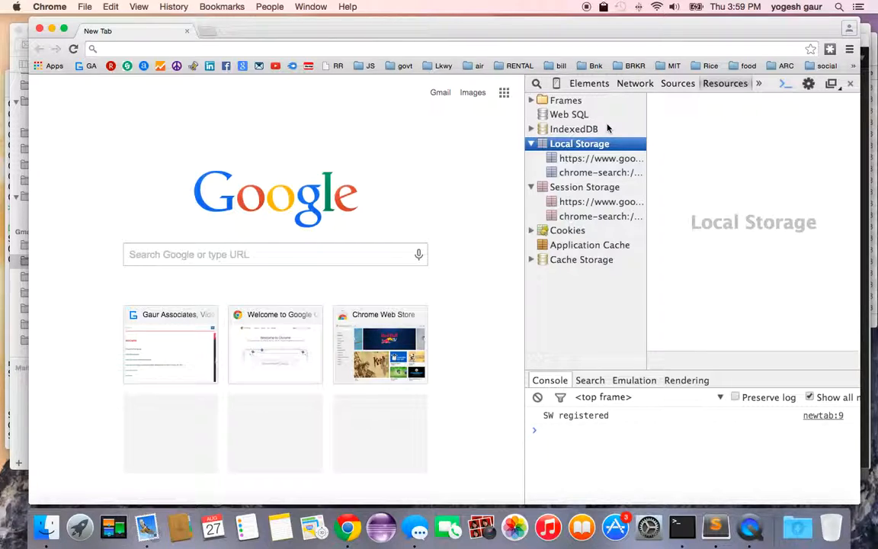
mouse_move(288, 100)
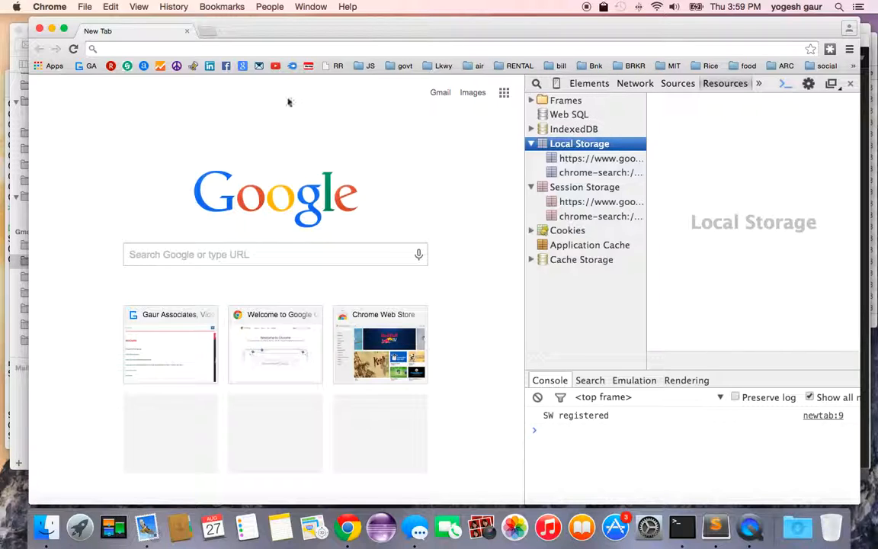
mouse_move(89, 83)
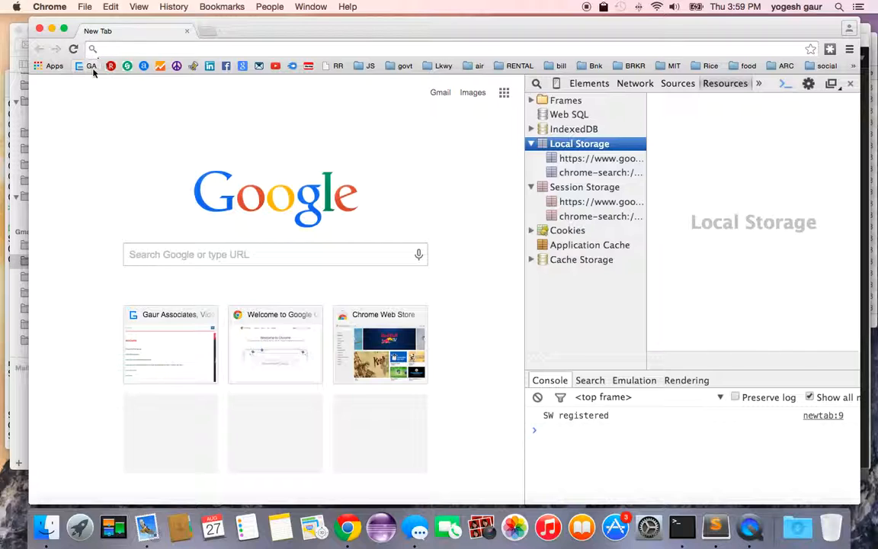
Load the Gaur Associates site, search videos for 'javascript module in 5 minutes', and refresh its local storage listing.
click(171, 344)
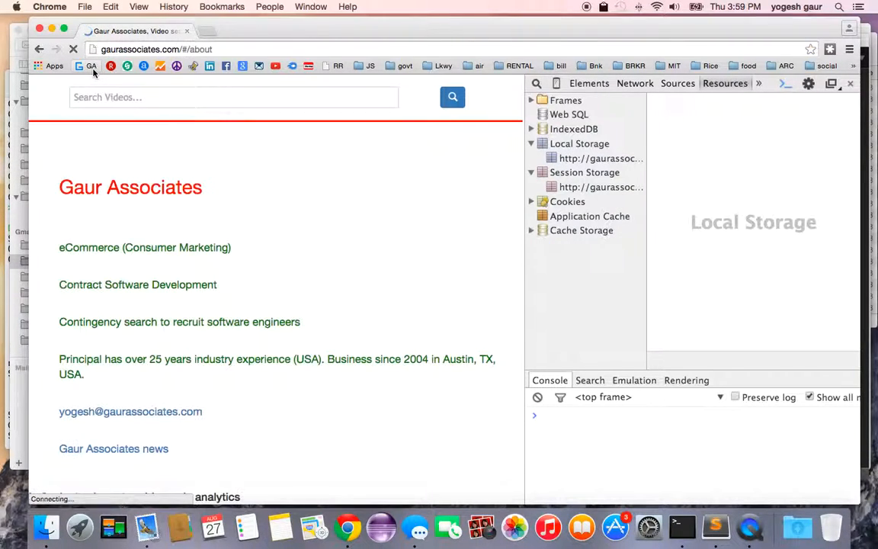
click(153, 98)
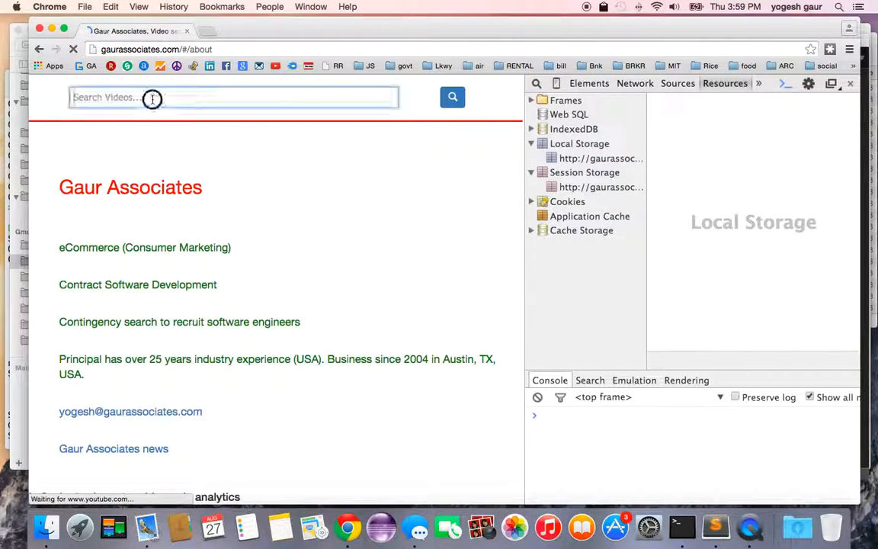
text(j)
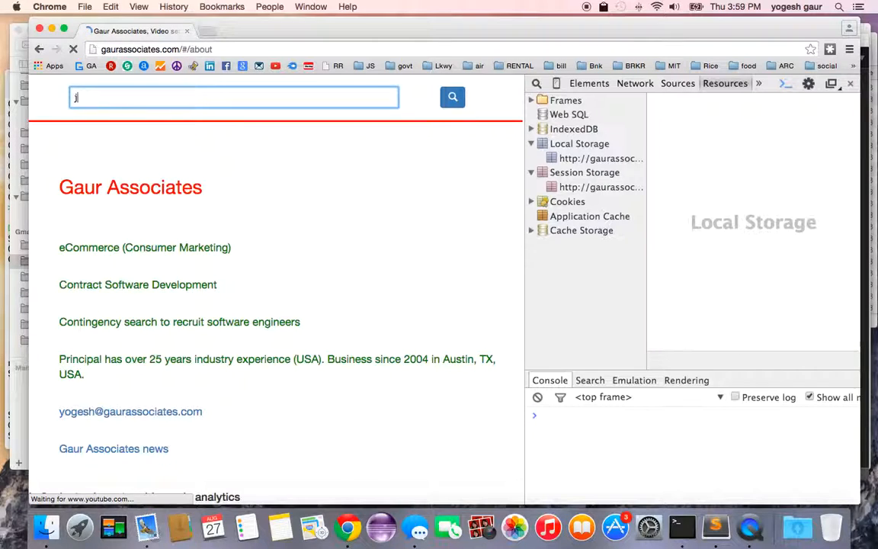
text(avasc)
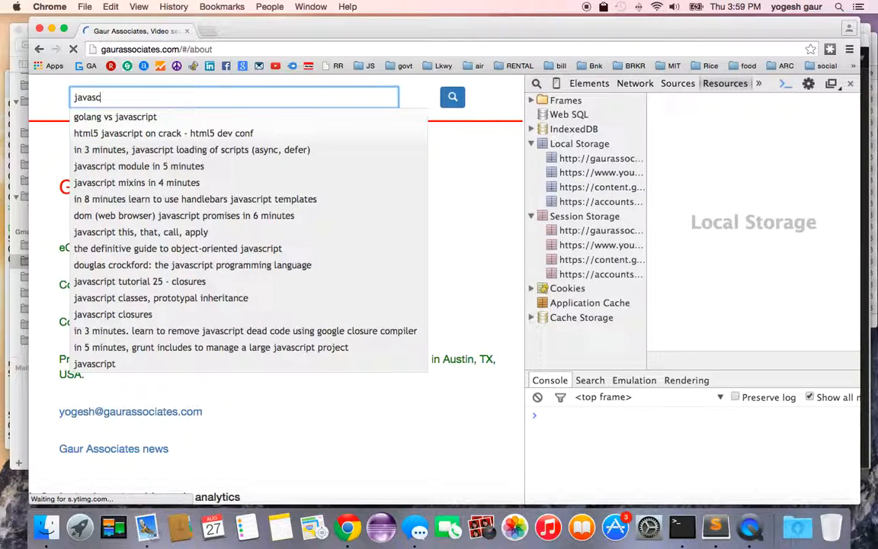
click(139, 166)
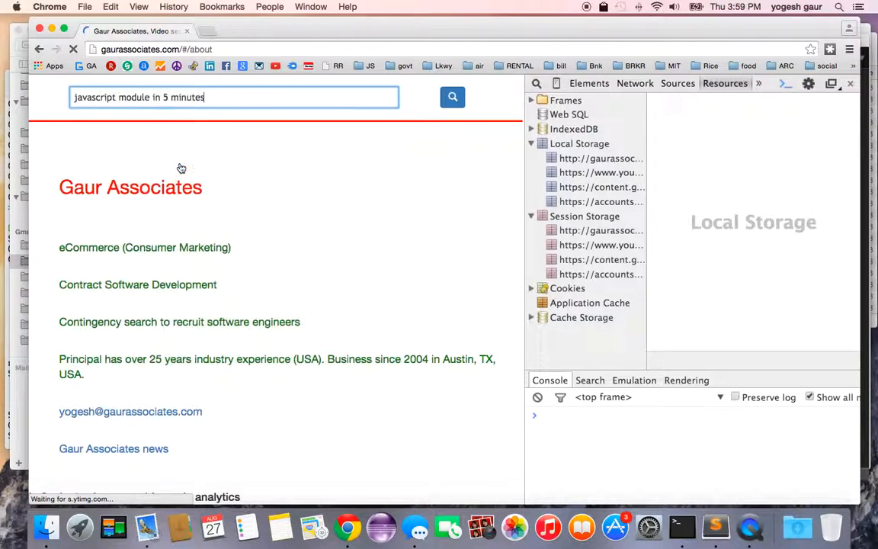
click(451, 98)
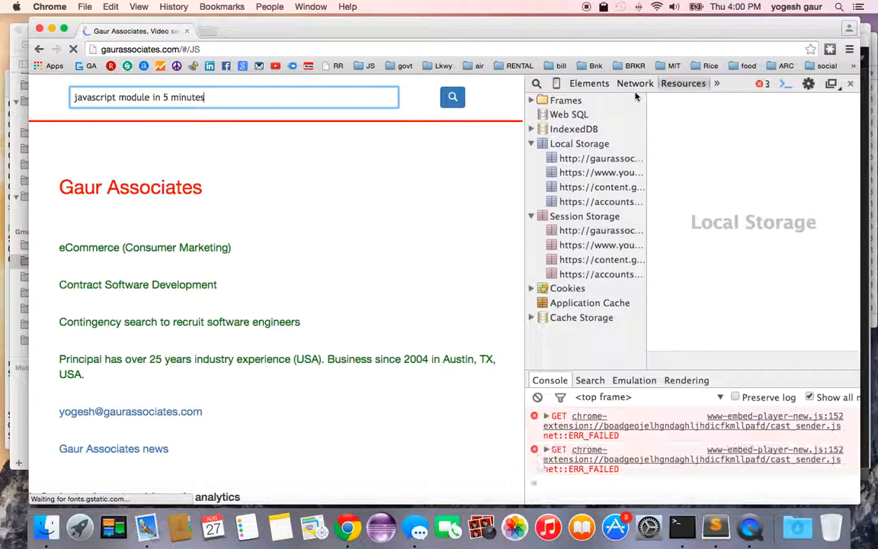
click(452, 98)
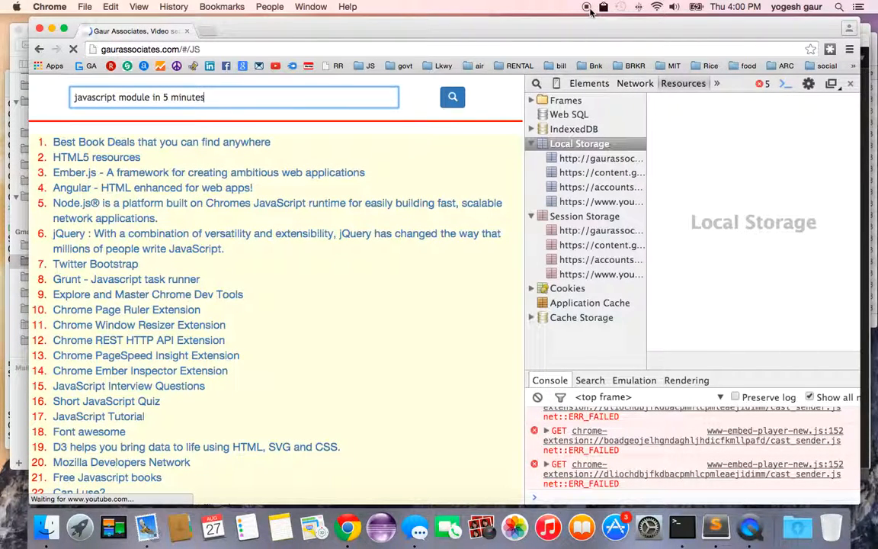